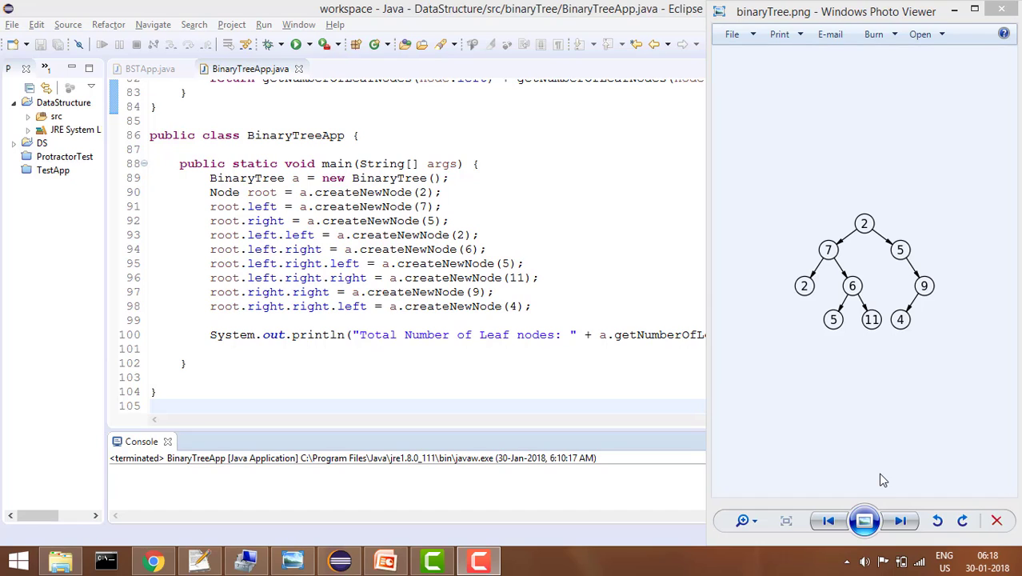
pyautogui.moveTo(865, 362)
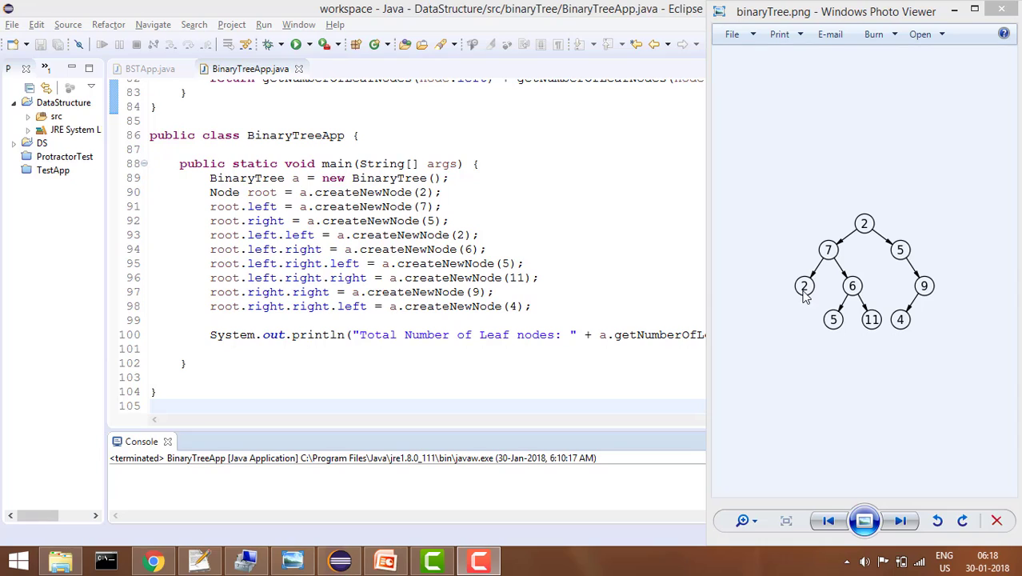
pyautogui.moveTo(822, 315)
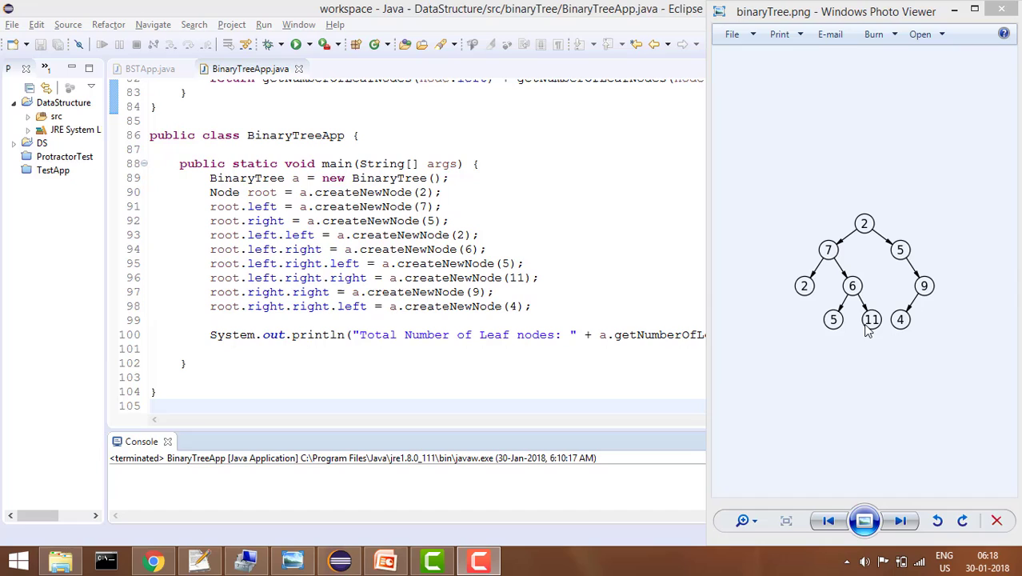
pyautogui.moveTo(904, 328)
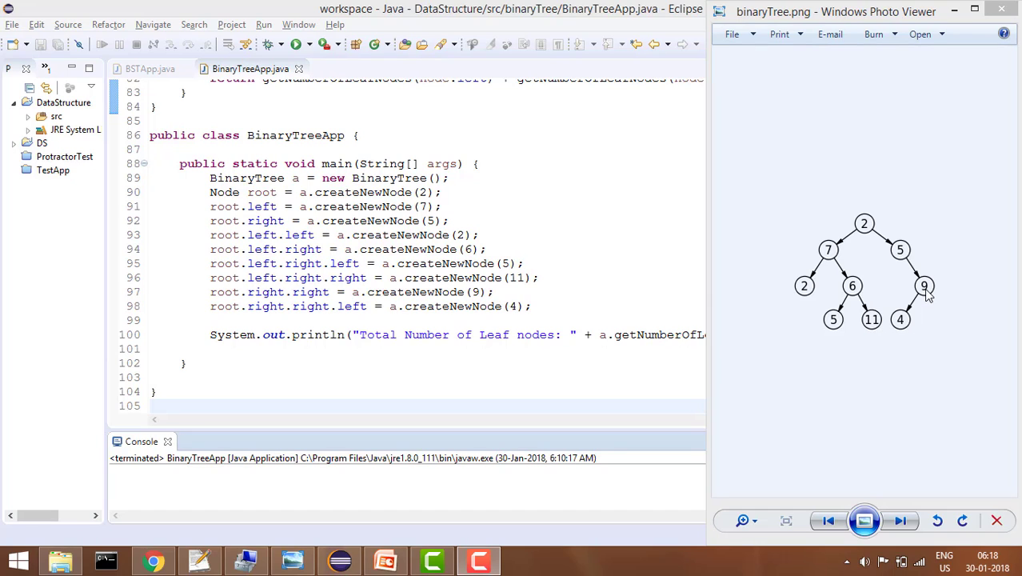
pyautogui.moveTo(900, 326)
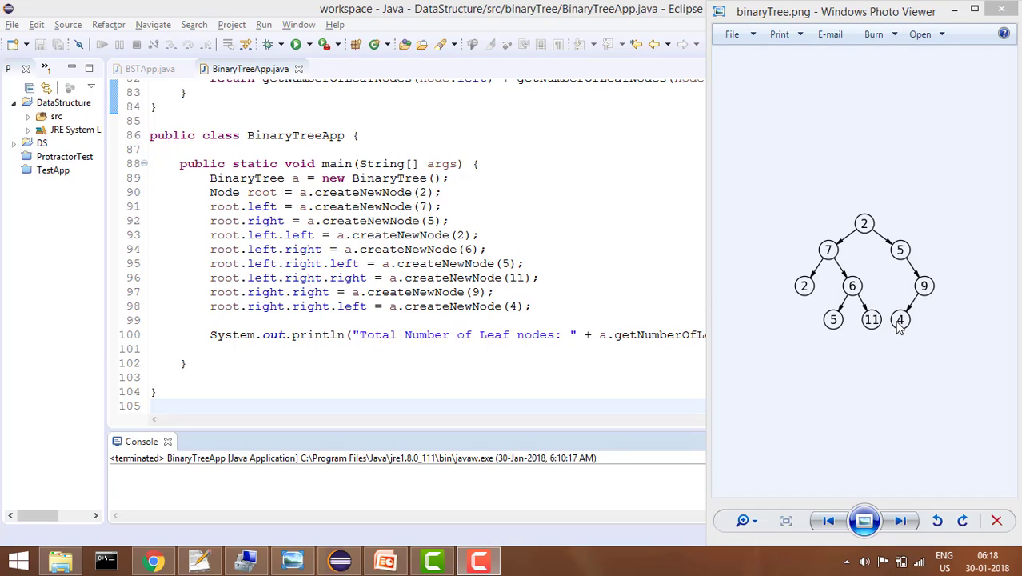
pyautogui.moveTo(871, 236)
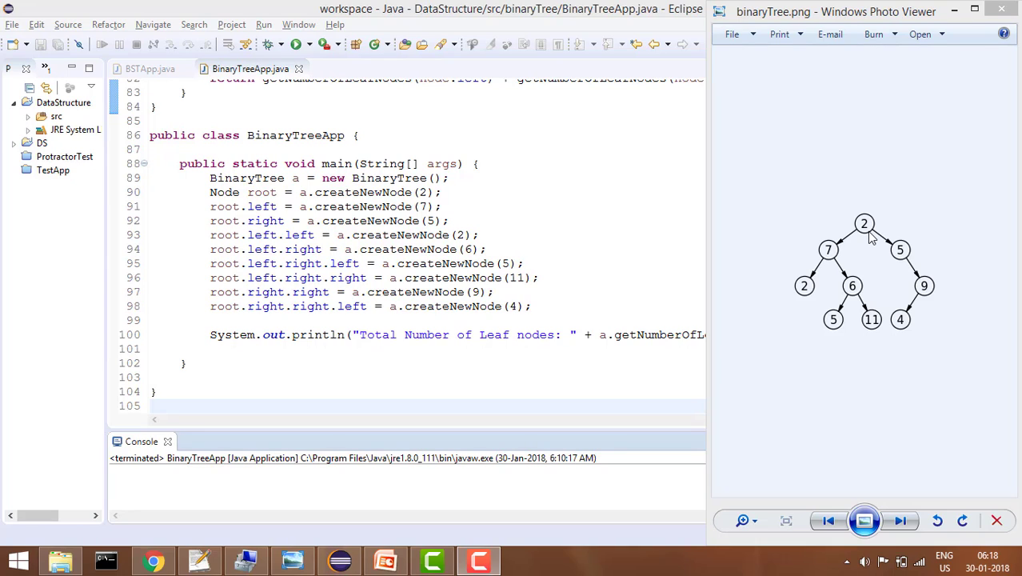
pyautogui.moveTo(806, 296)
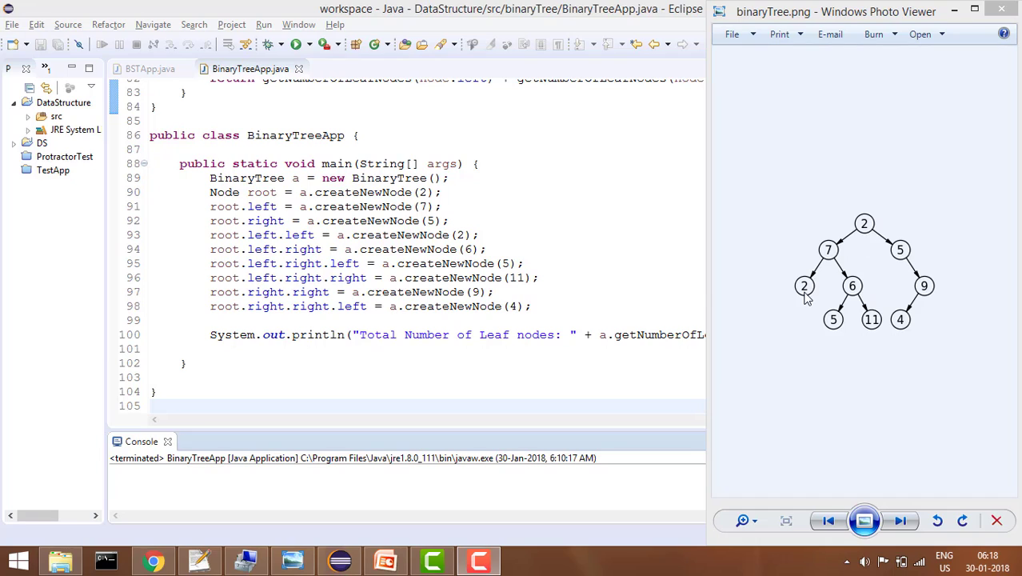
pyautogui.moveTo(817, 314)
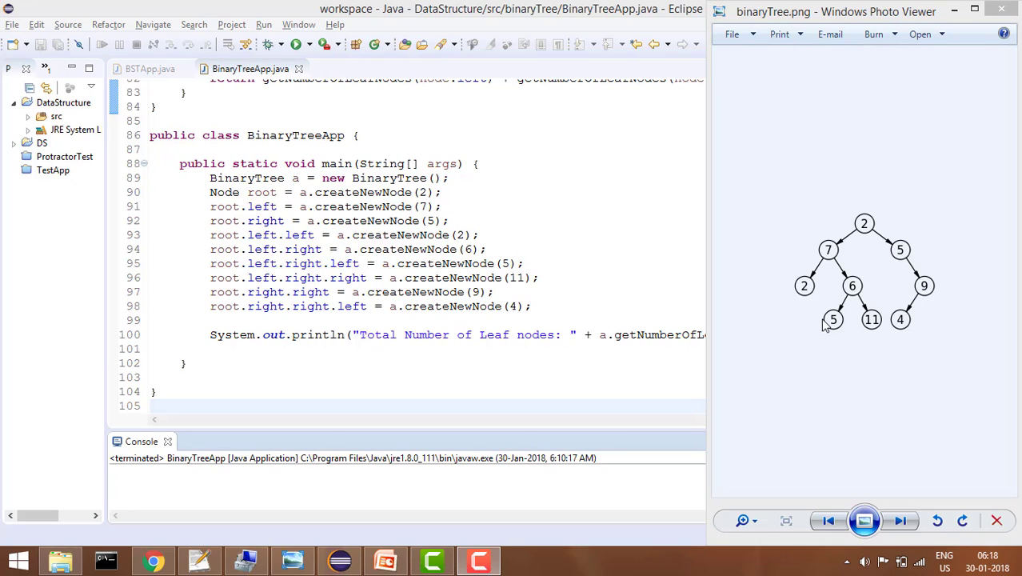
pyautogui.moveTo(806, 296)
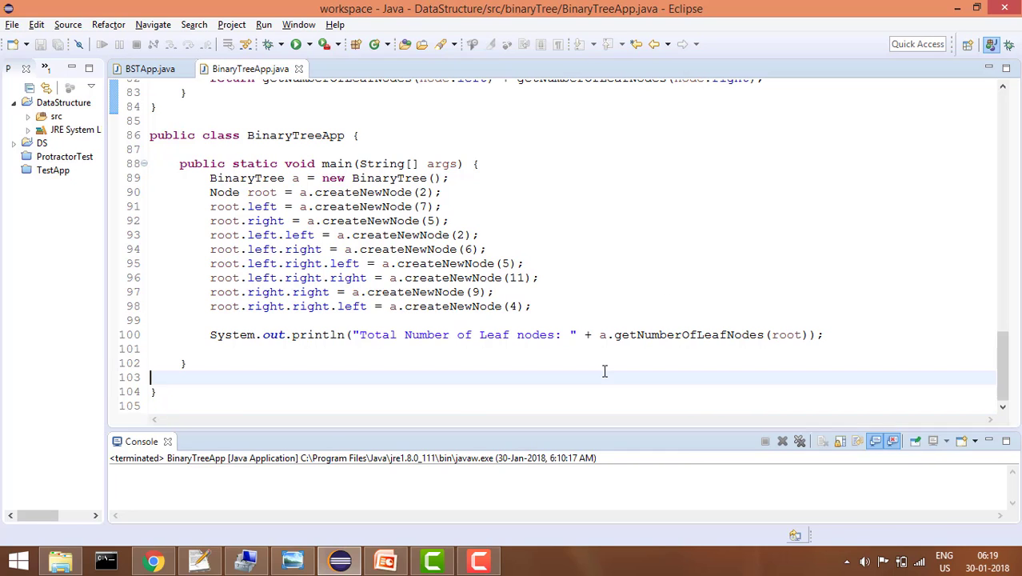
# Navigate from the println call to the recursive getNumberOfLeafNodes implementation via Open Declaration
pyautogui.click(687, 334)
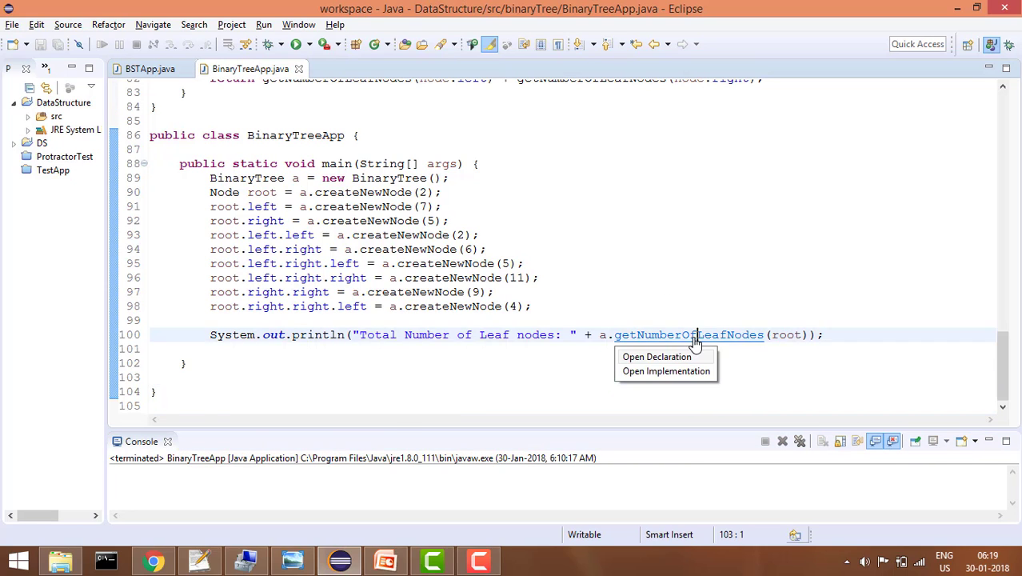
pyautogui.click(657, 357)
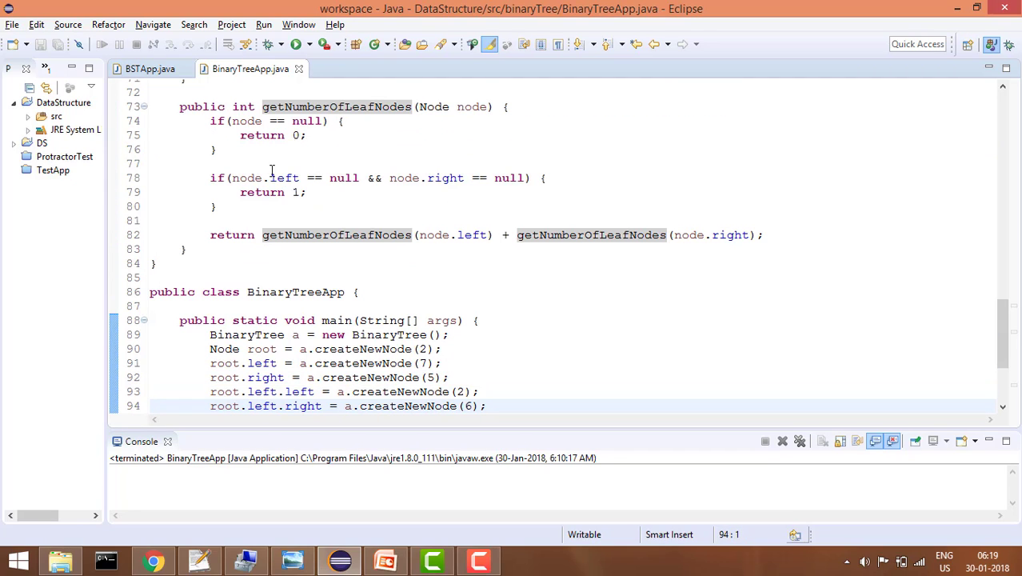
pyautogui.moveTo(470, 106)
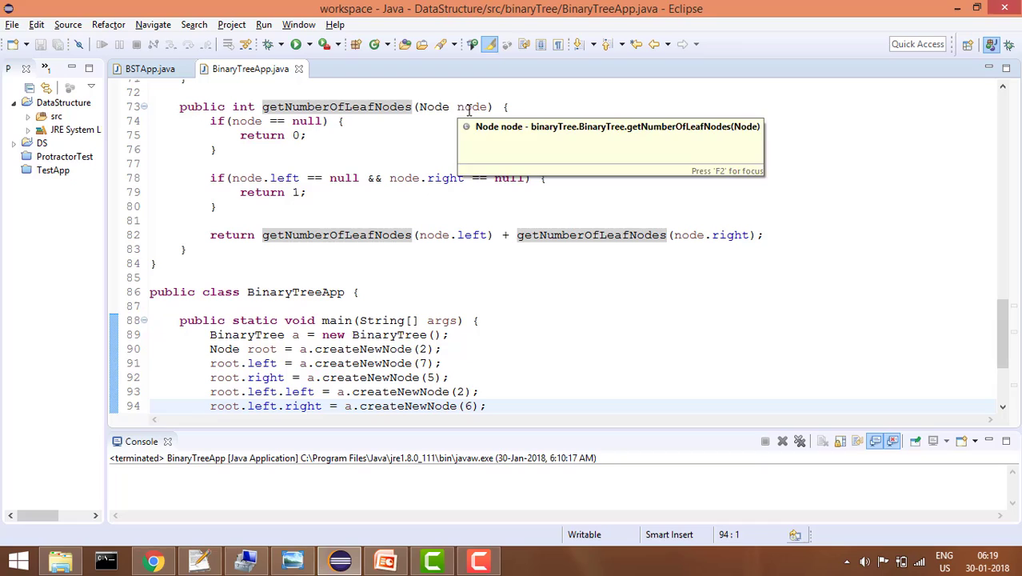
pyautogui.moveTo(364, 133)
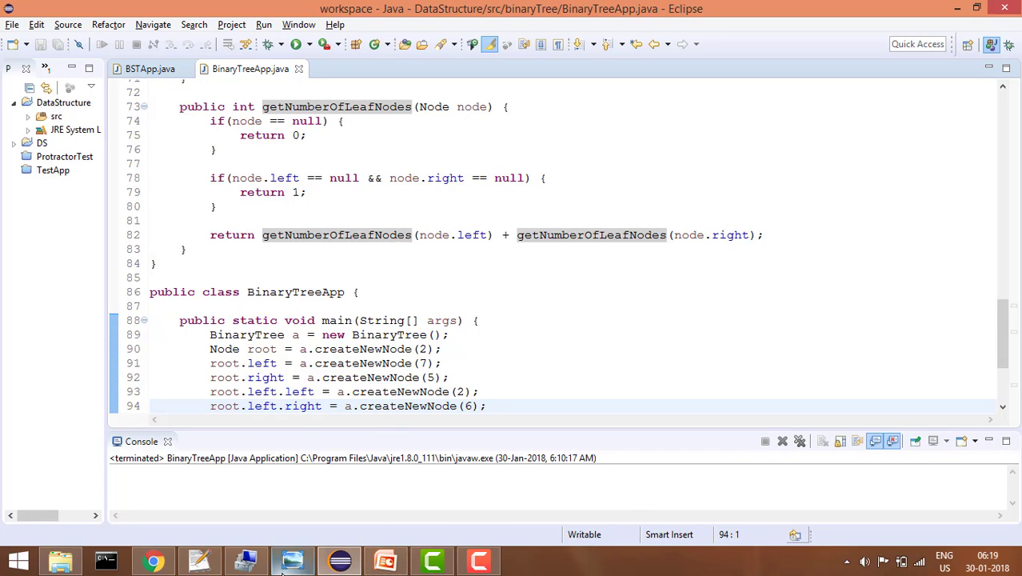
# Bring the binary tree diagram back beside the editor and scroll main's leaf-count print into view
pyautogui.click(292, 560)
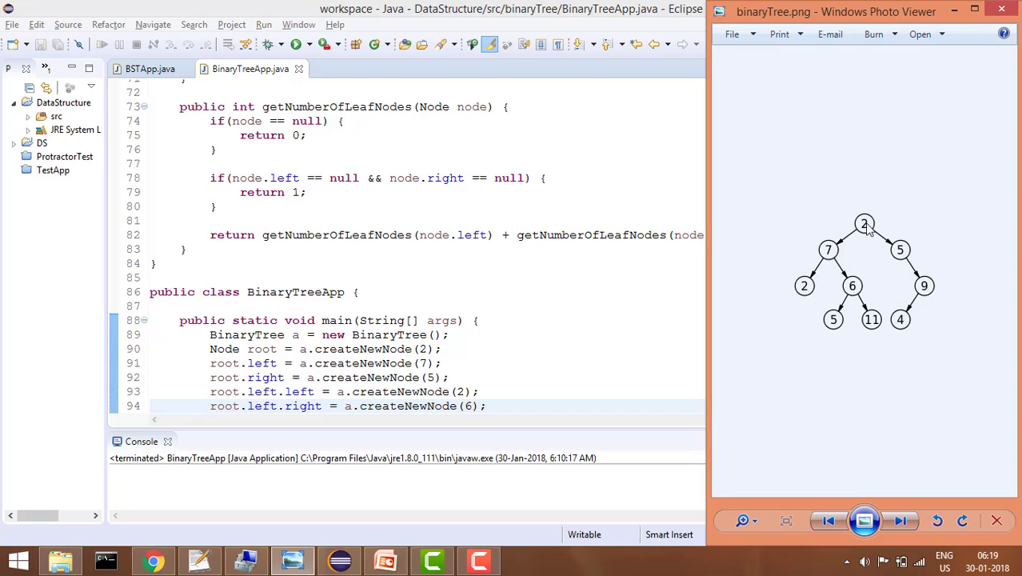
pyautogui.moveTo(818, 245)
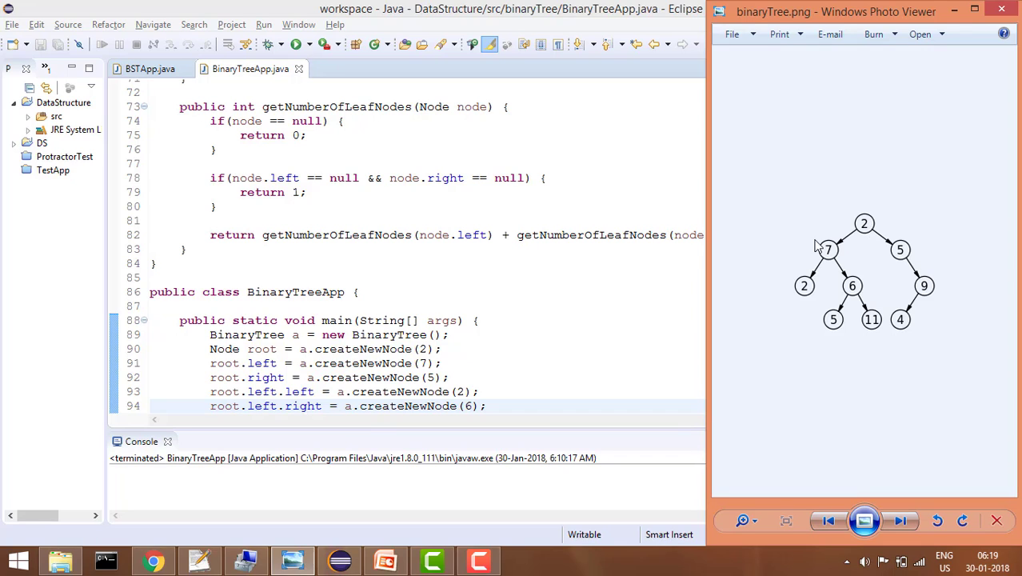
pyautogui.moveTo(907, 236)
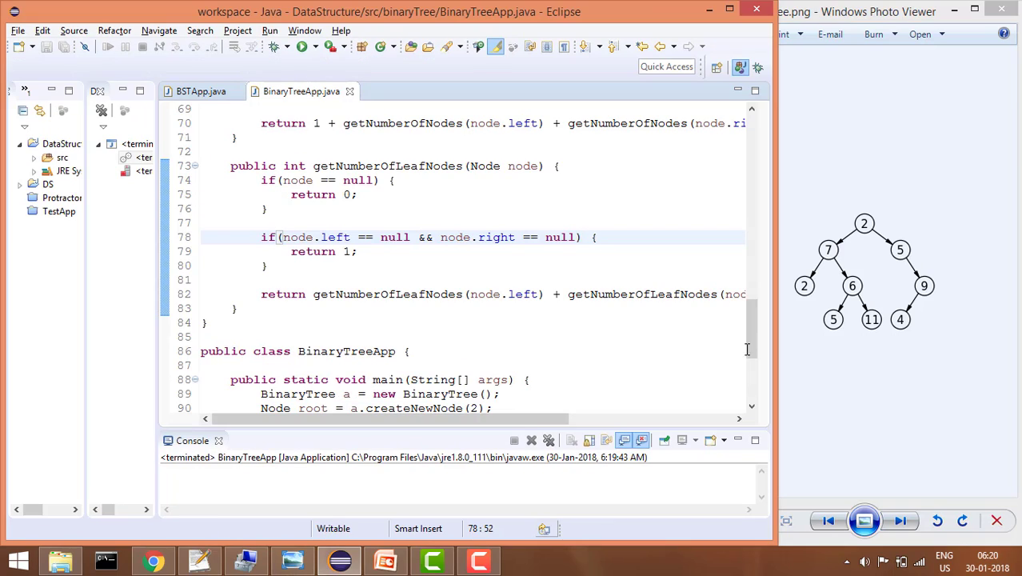
pyautogui.scroll(-3)
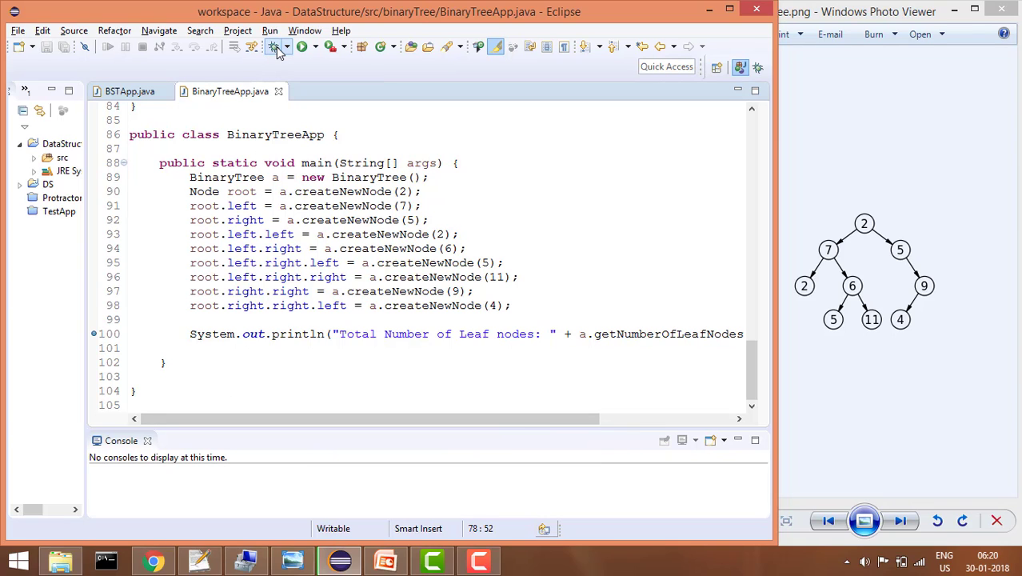
# Run under the debugger, step over getNumberOfLeafNodes, then resume so the console prints 'Total Number of Leaf nodes: 4'
pyautogui.click(301, 45)
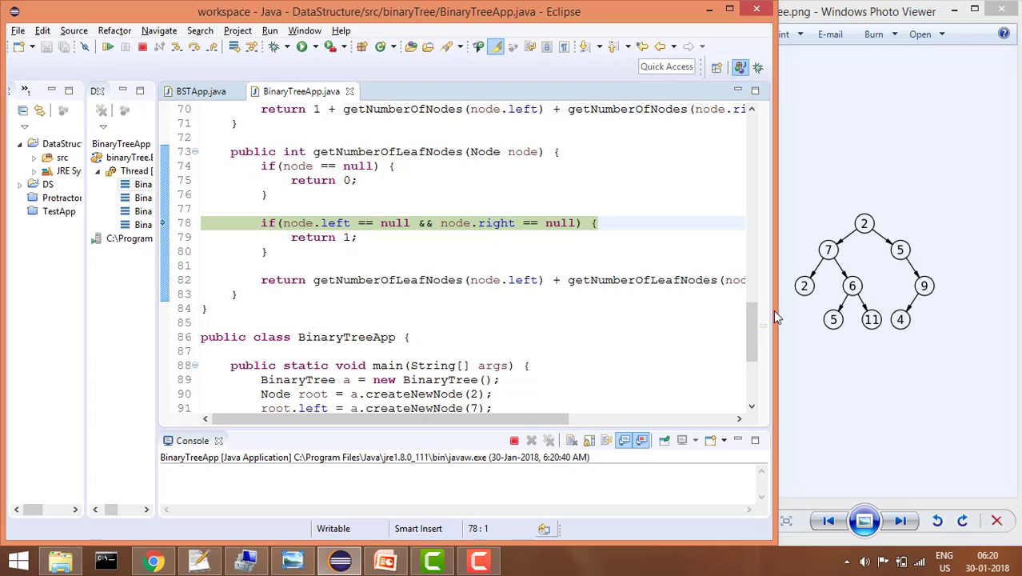
pyautogui.moveTo(297, 222)
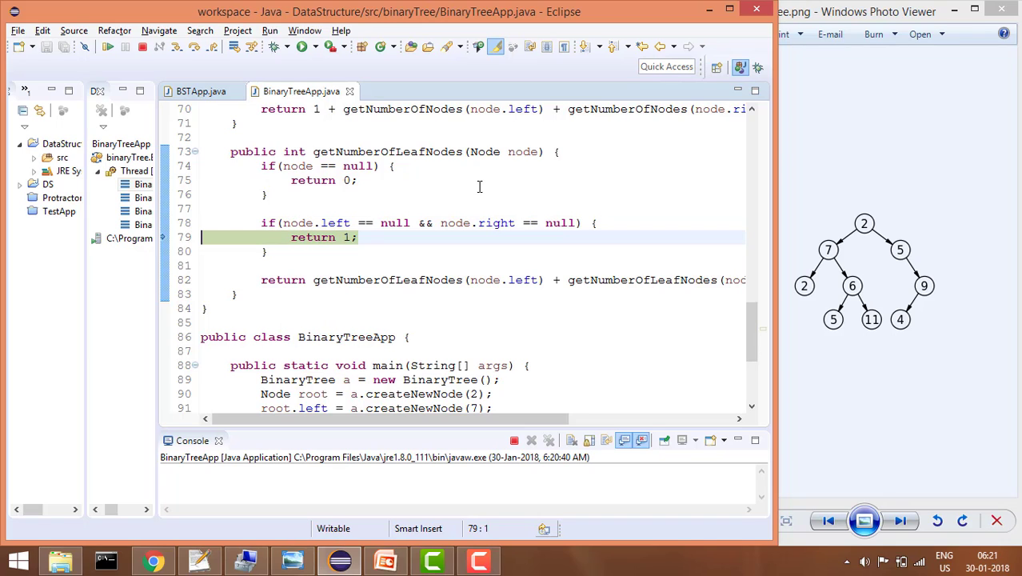
pyautogui.click(326, 165)
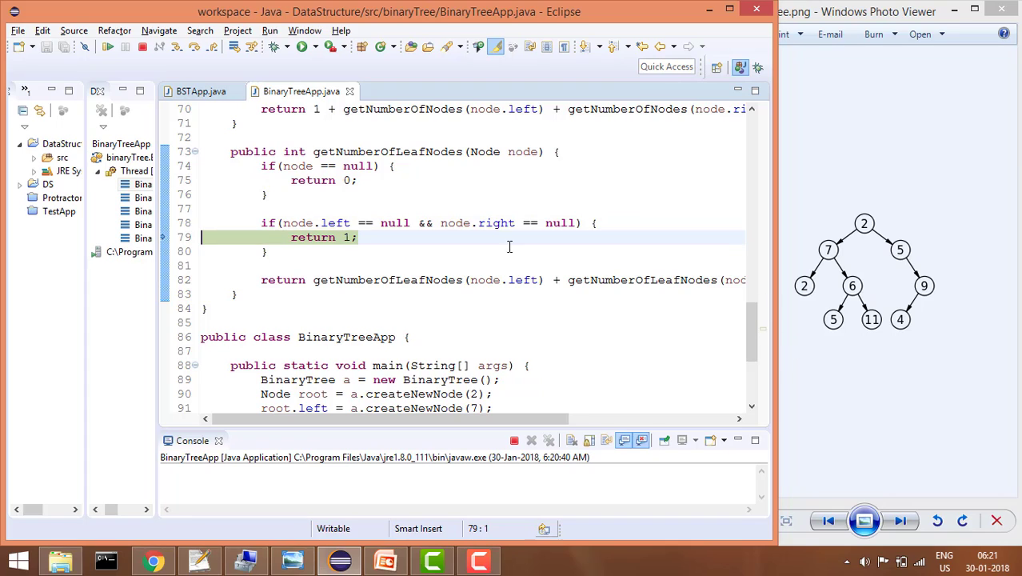
pyautogui.moveTo(298, 222)
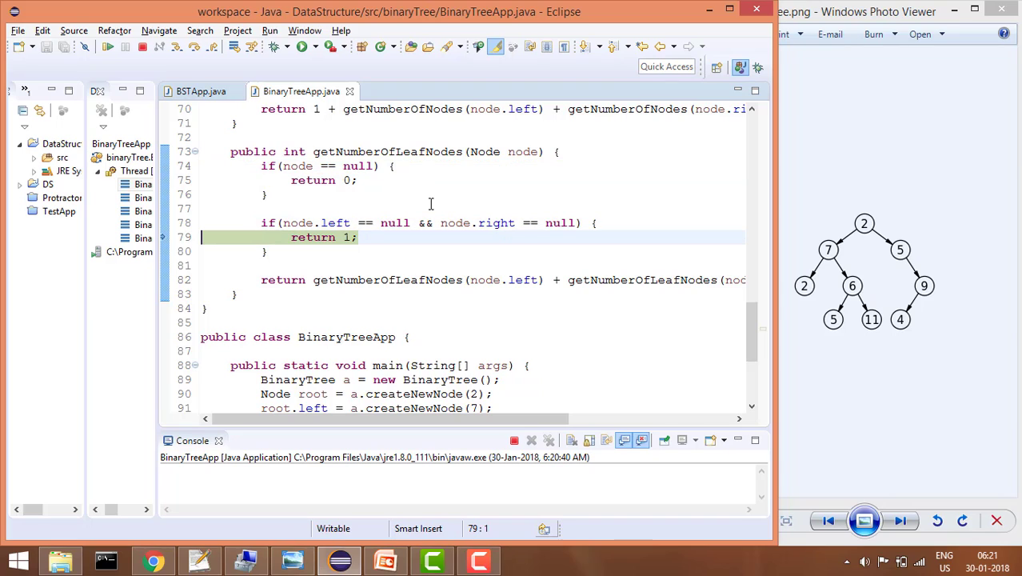
pyautogui.moveTo(298, 222)
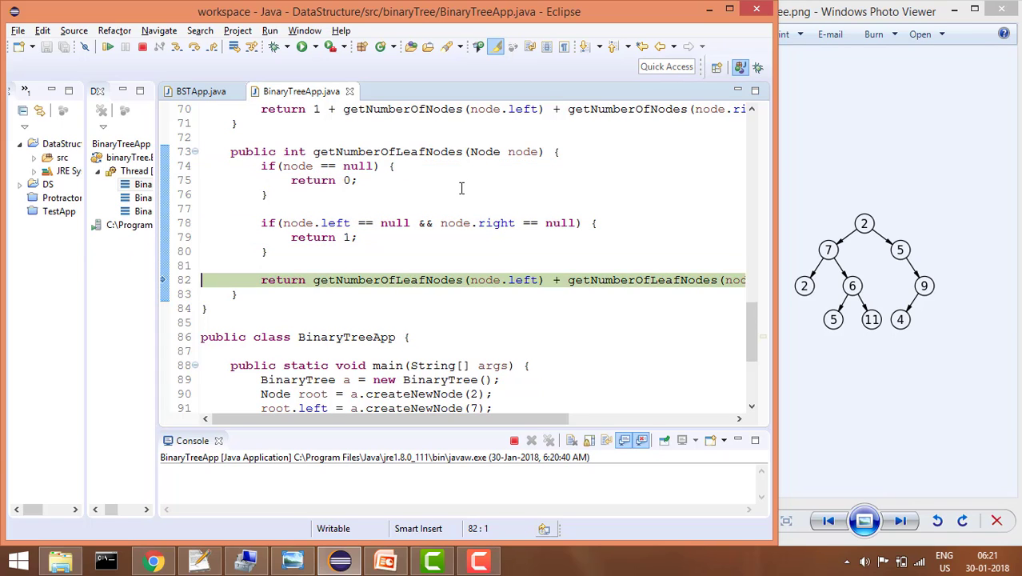
pyautogui.click(319, 166)
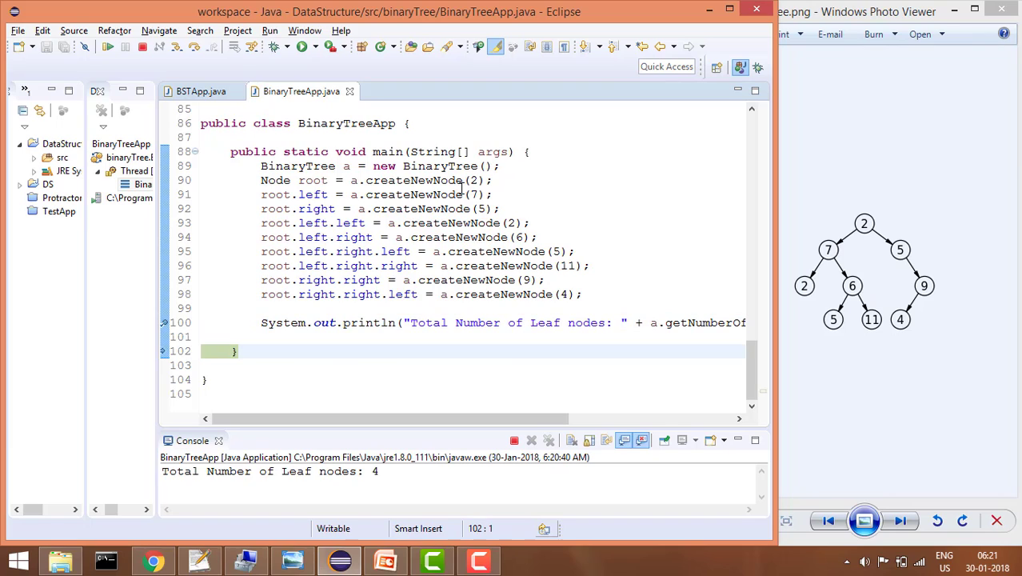
pyautogui.moveTo(318, 433)
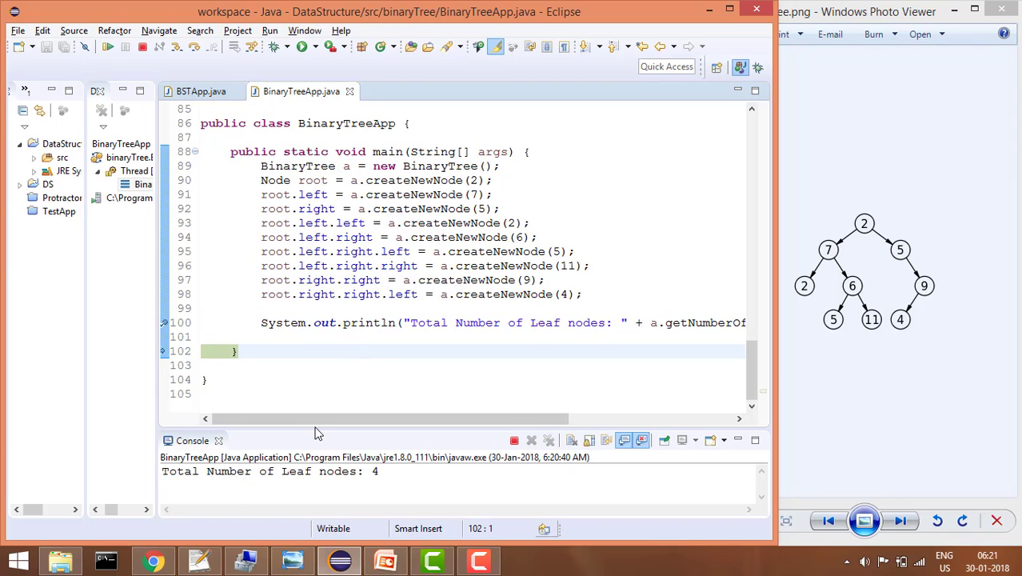